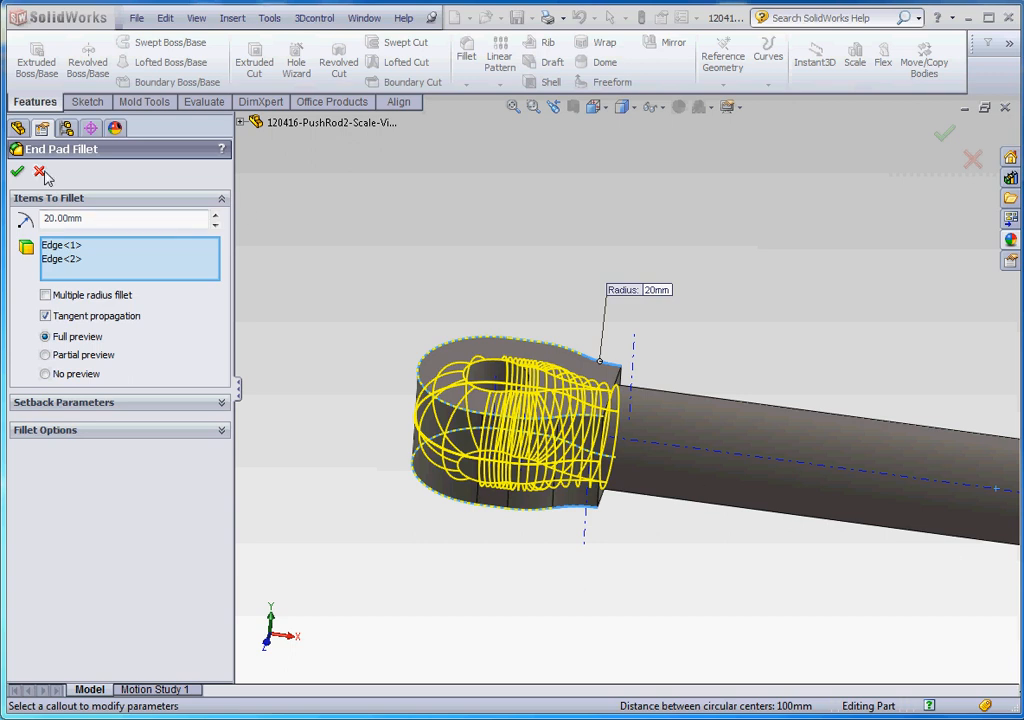
mouse_move(40, 172)
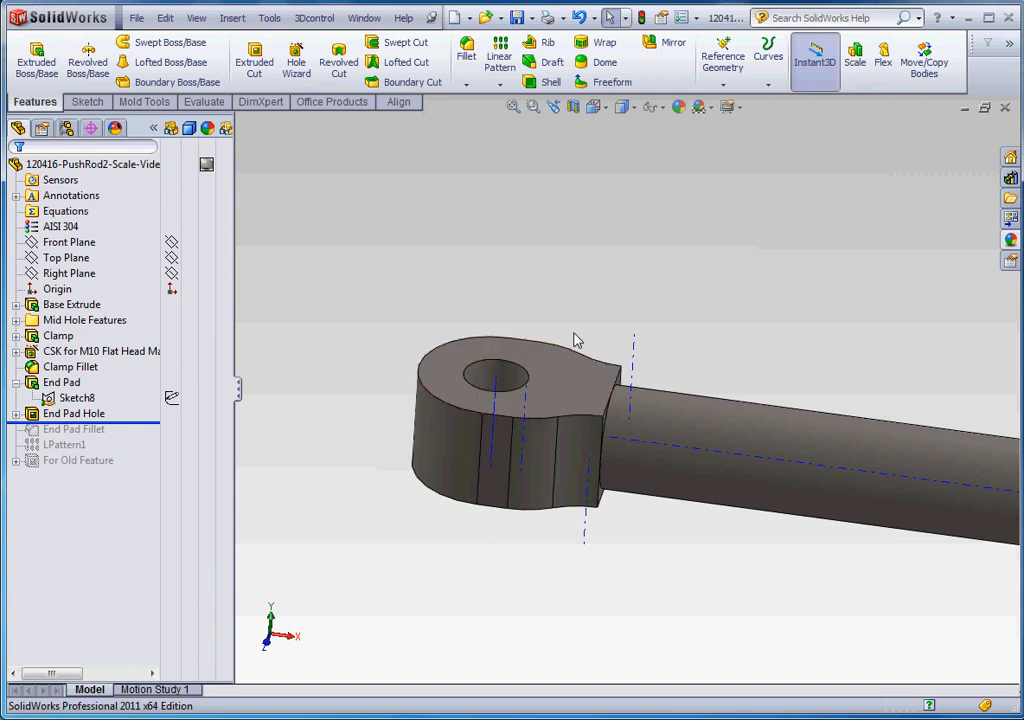
mouse_move(590, 432)
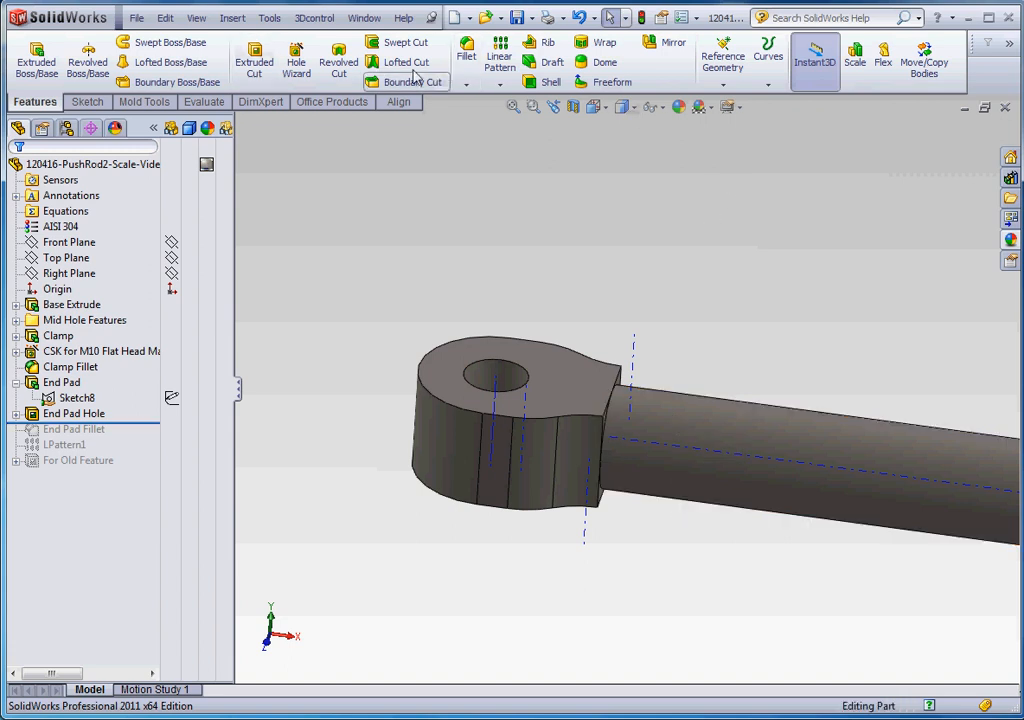
Start Fillet1 and select the end pad edge around its hole to round it
click(464, 50)
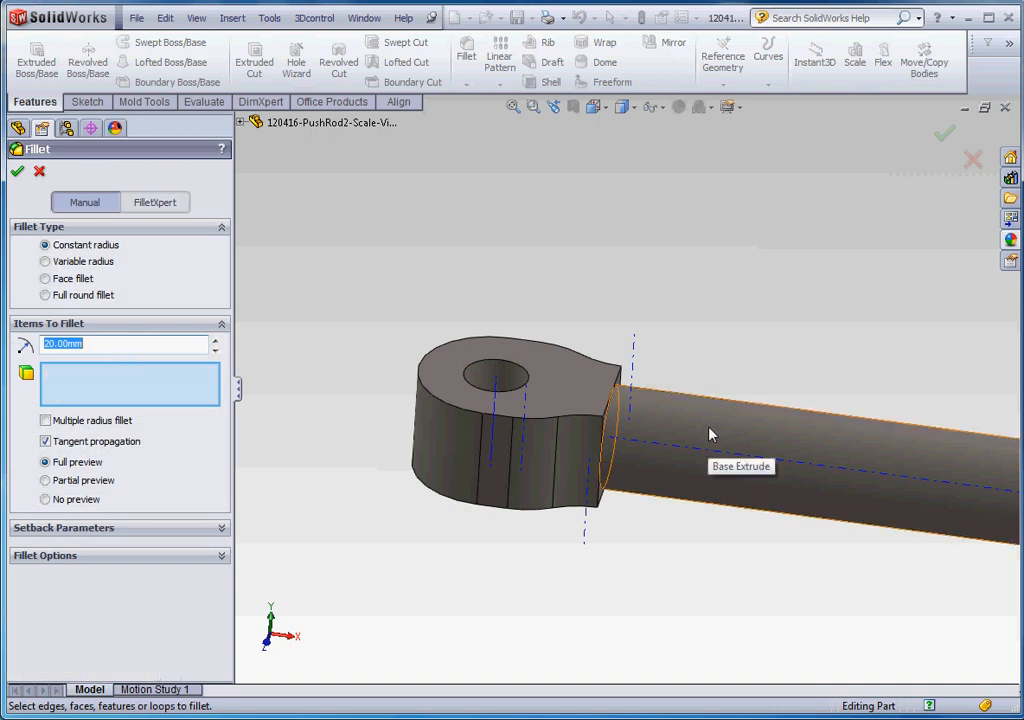
mouse_move(704, 432)
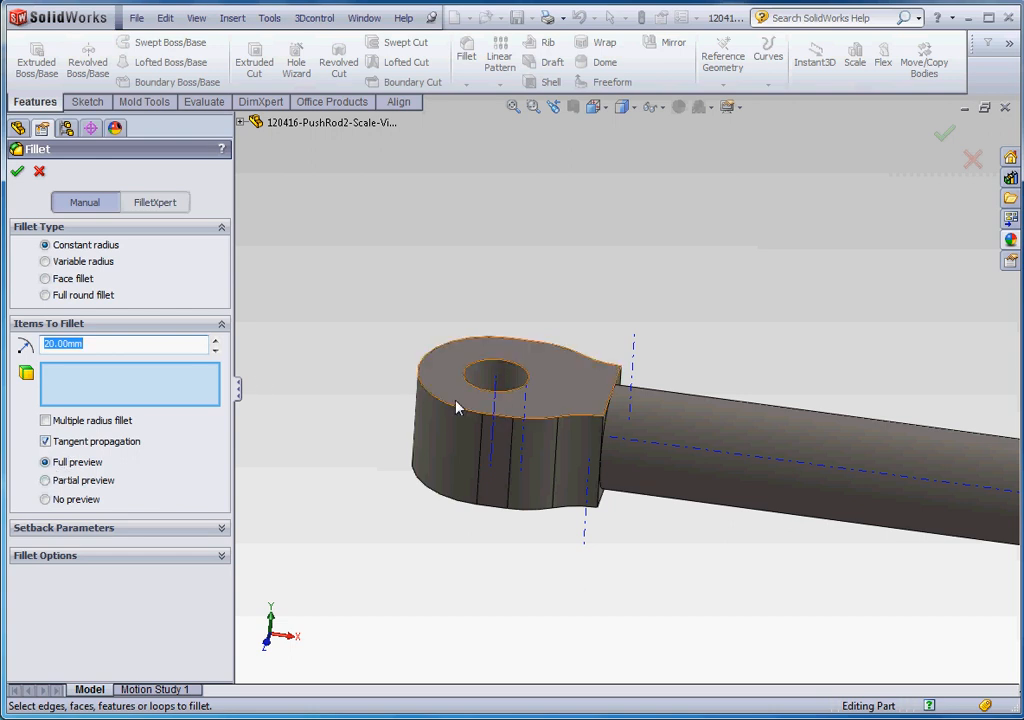
mouse_move(588, 424)
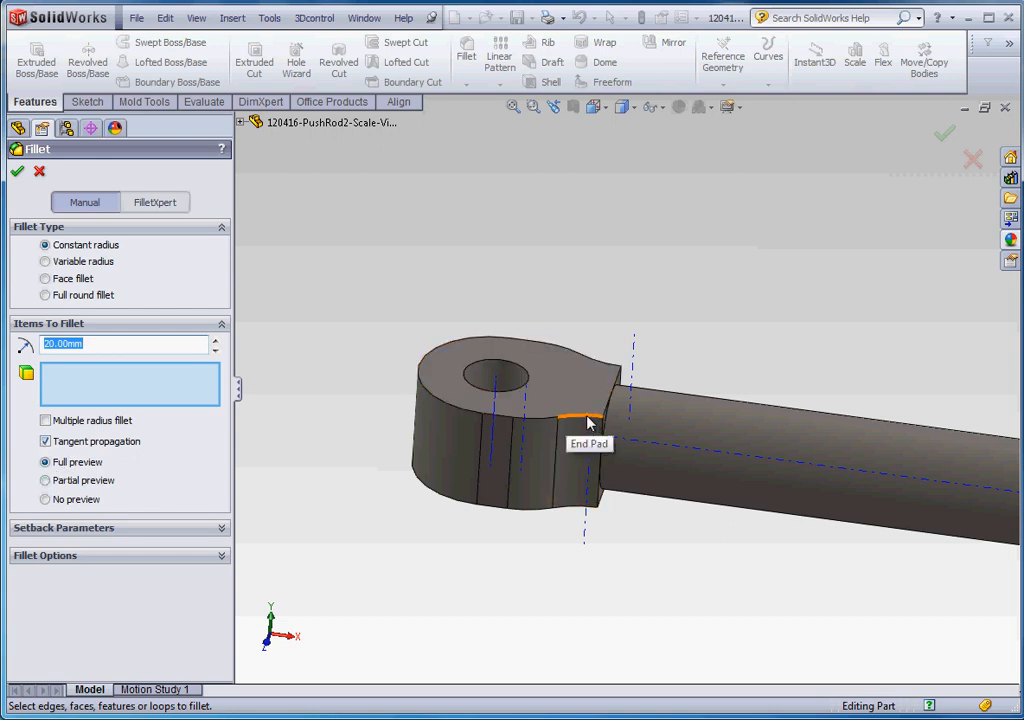
click(588, 422)
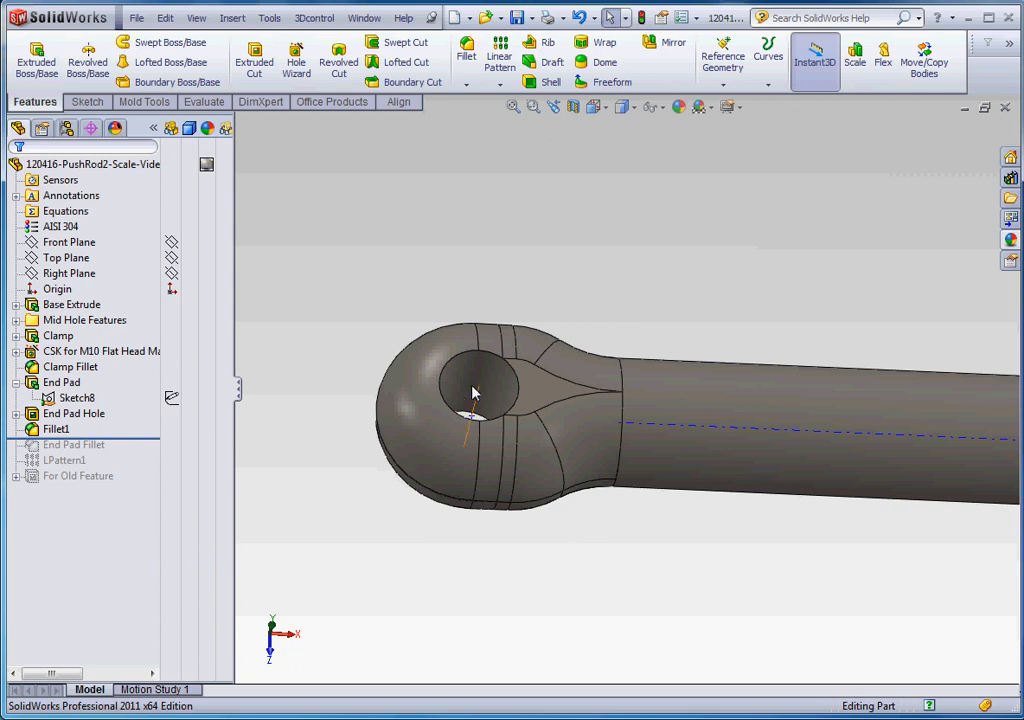
mouse_move(622, 458)
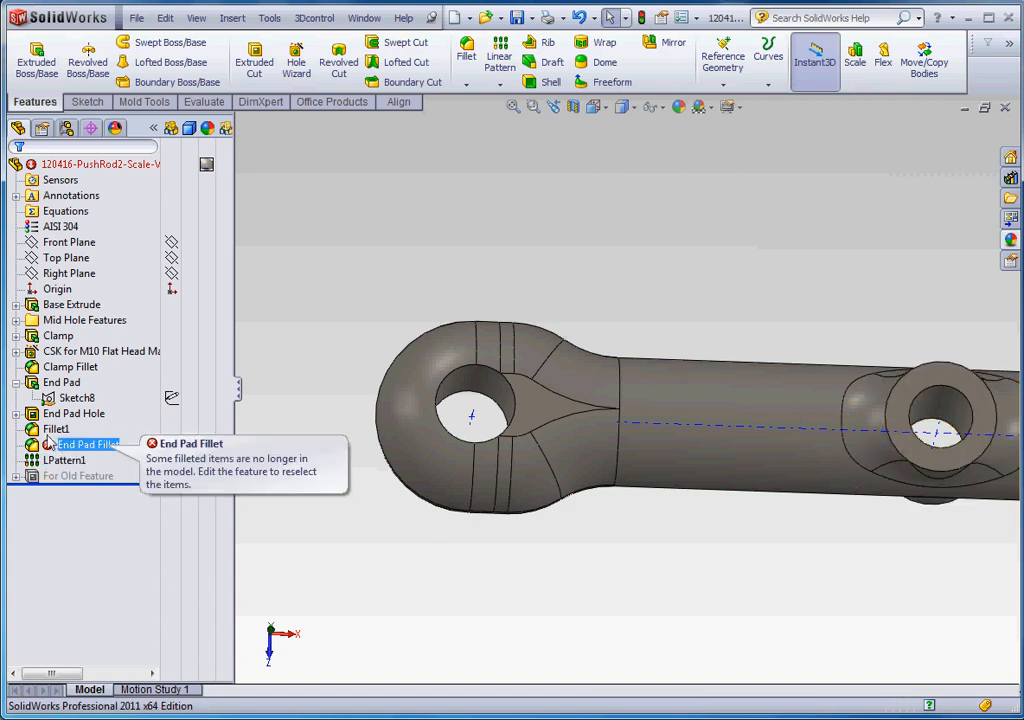
Delete the Fillet1 feature so End Pad Fillet rebuilds cleanly across the push rod
right_click(42, 428)
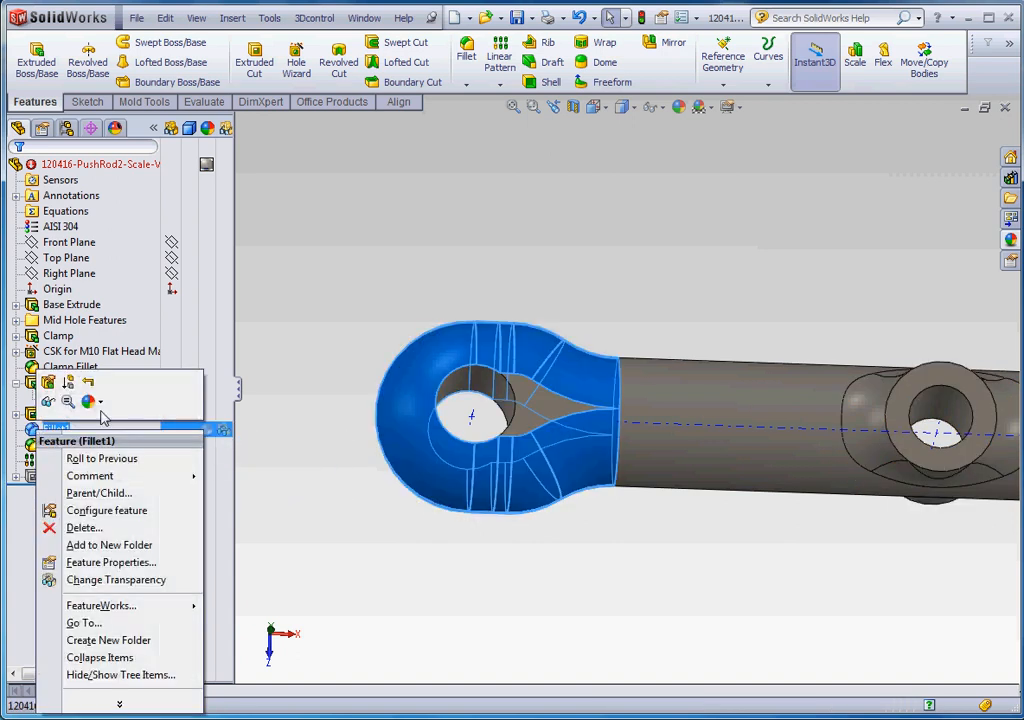
click(84, 528)
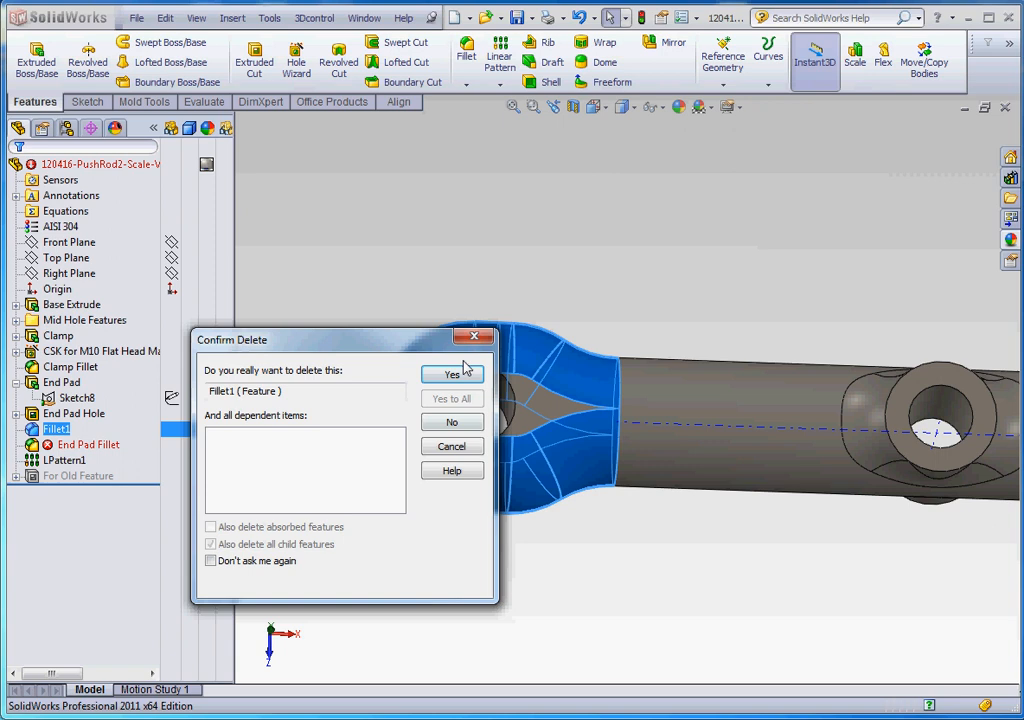
click(452, 374)
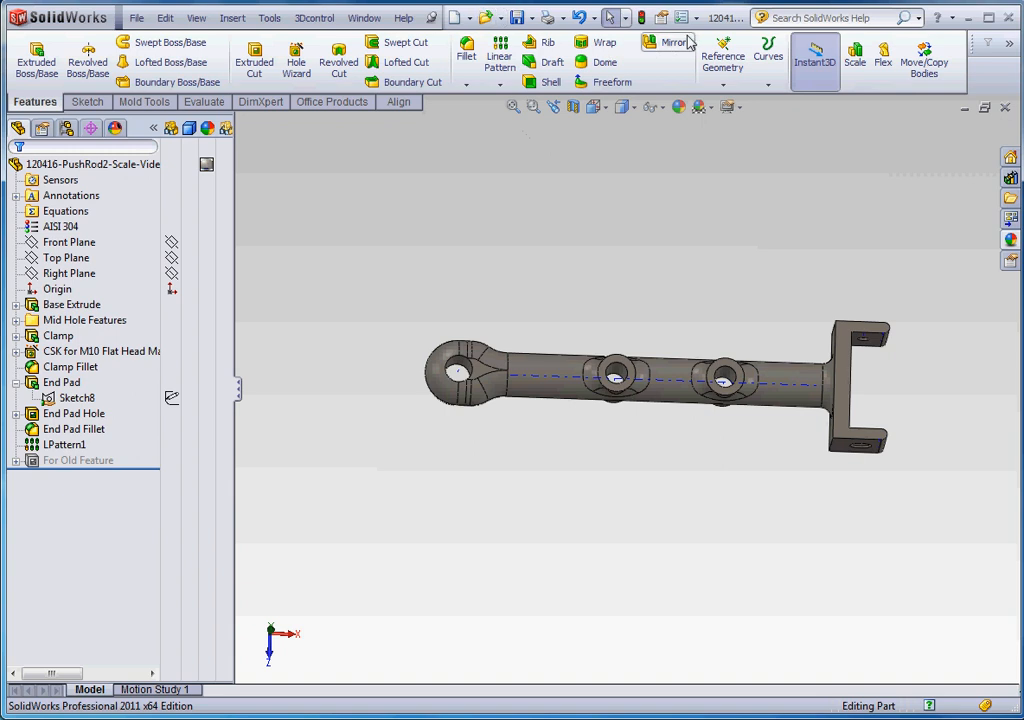
click(364, 16)
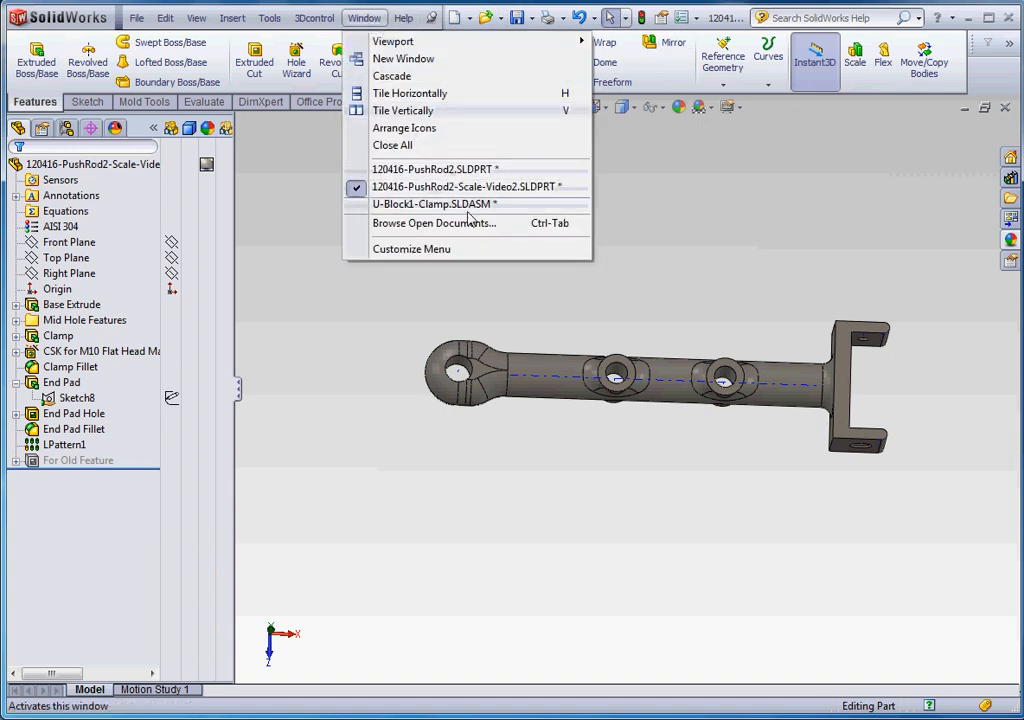
mouse_move(464, 204)
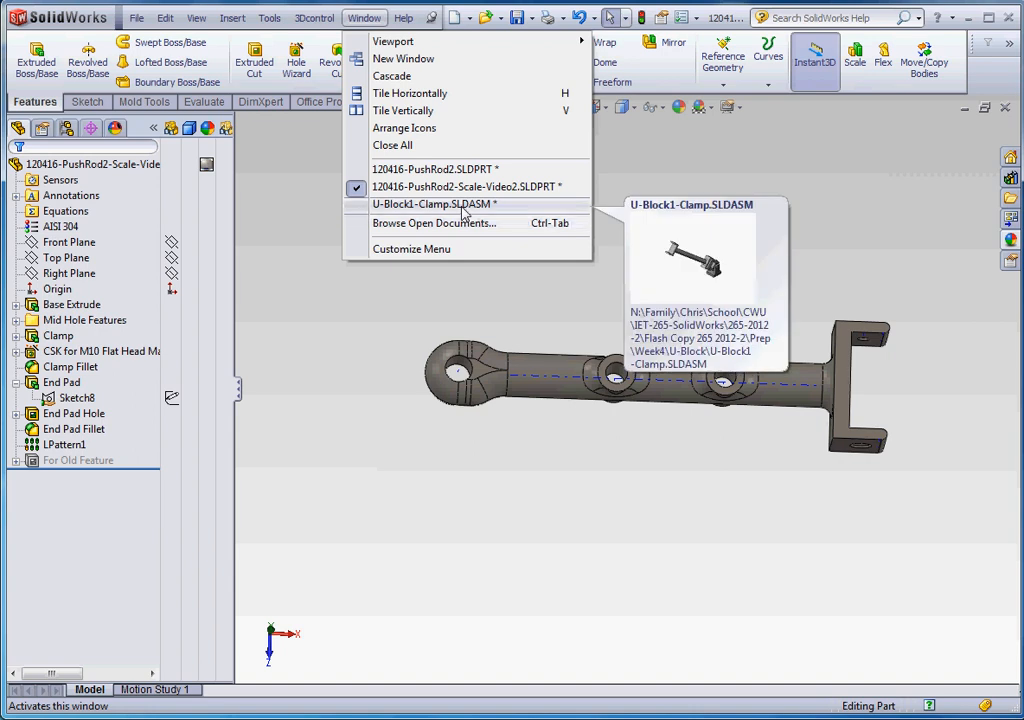
Switch to the U-Block1-Clamp.SLDASM assembly showing the push rod in the clamp
click(432, 204)
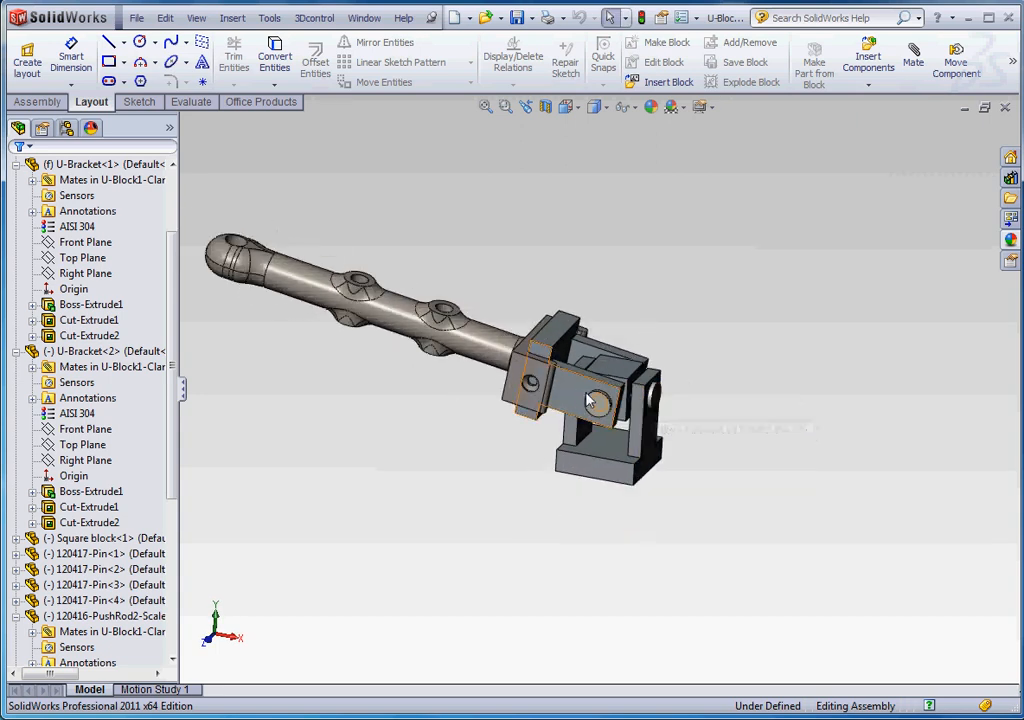
mouse_move(596, 400)
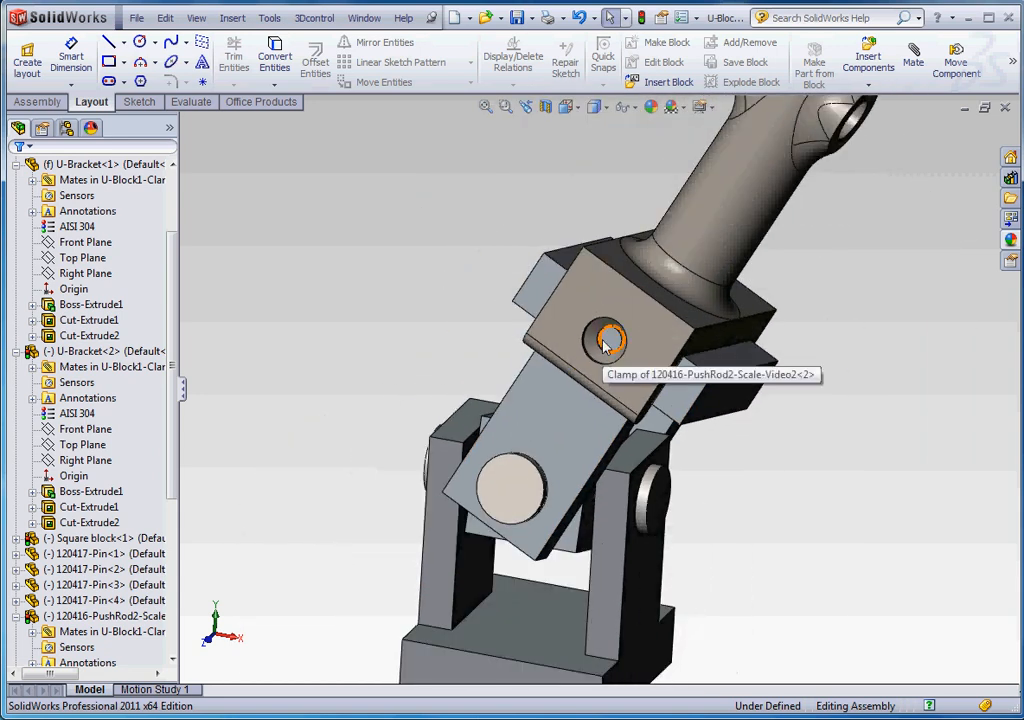
mouse_move(600, 336)
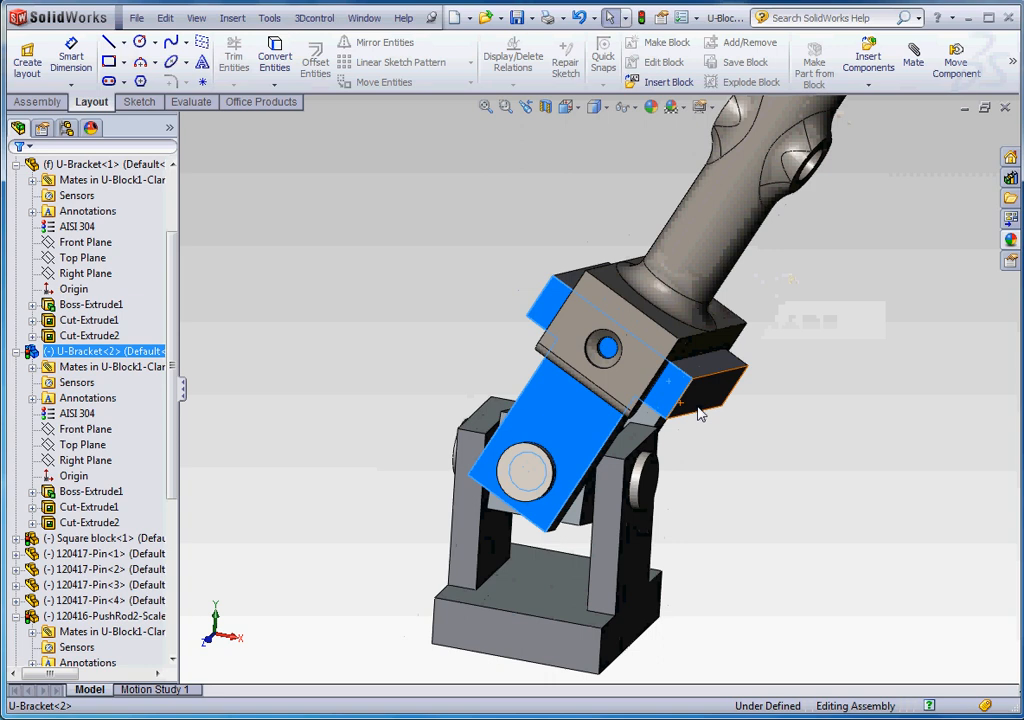
mouse_move(658, 376)
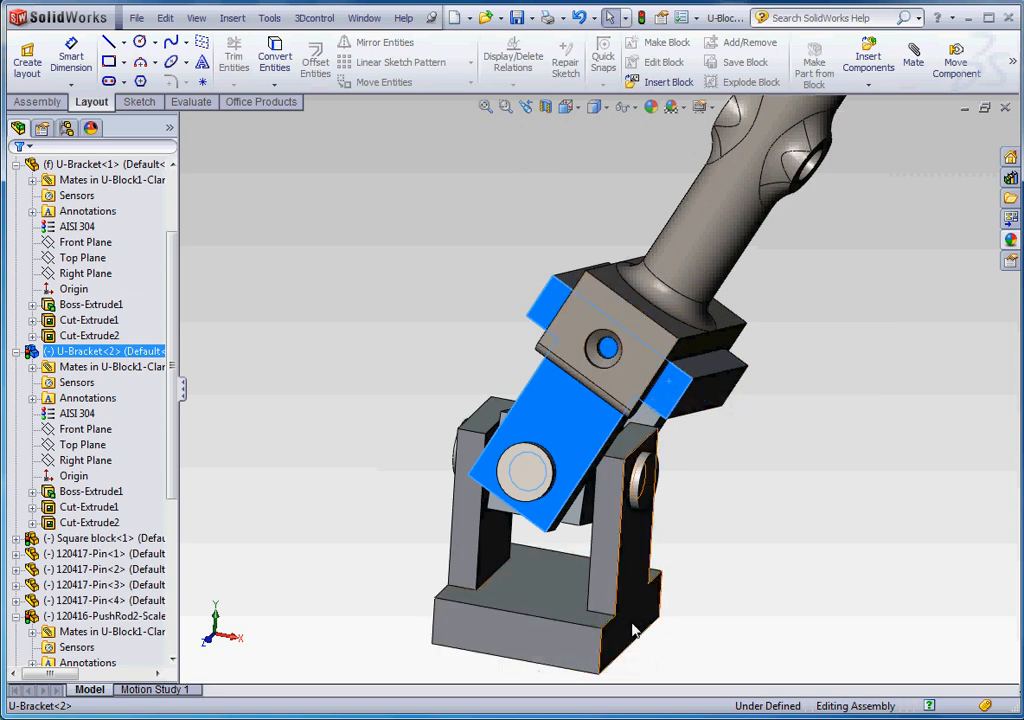
mouse_move(604, 348)
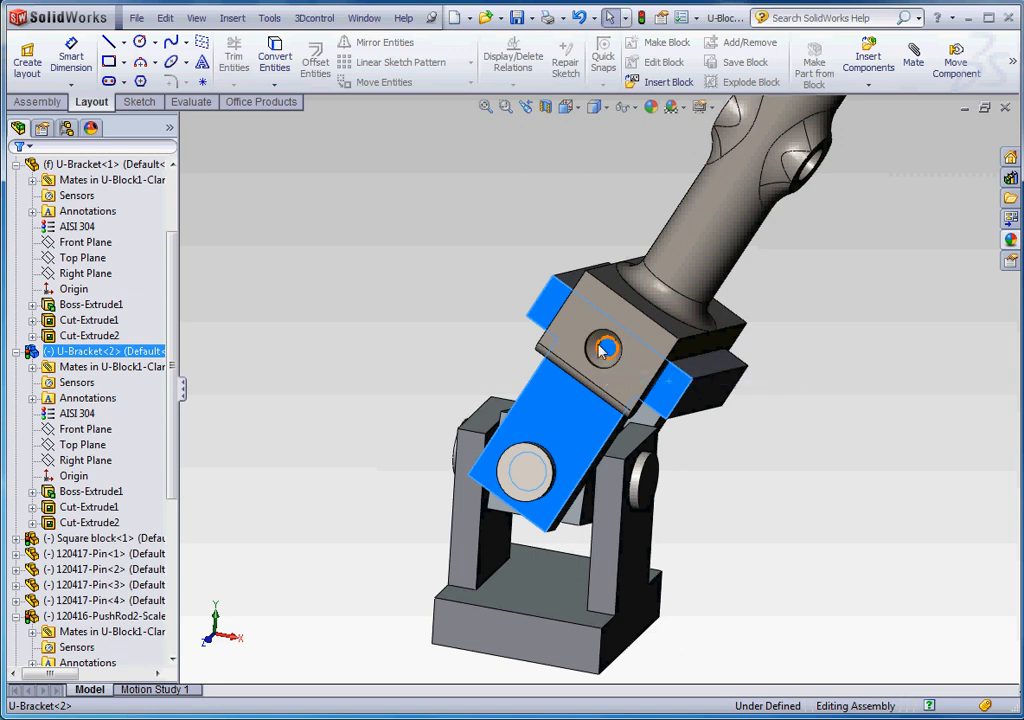
mouse_move(604, 350)
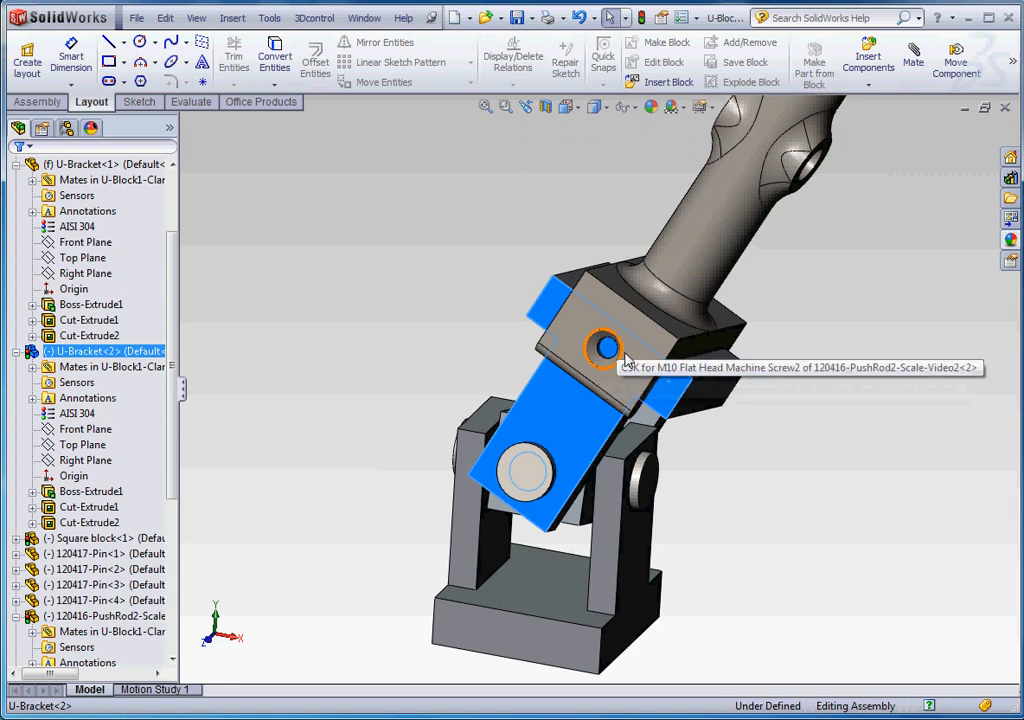